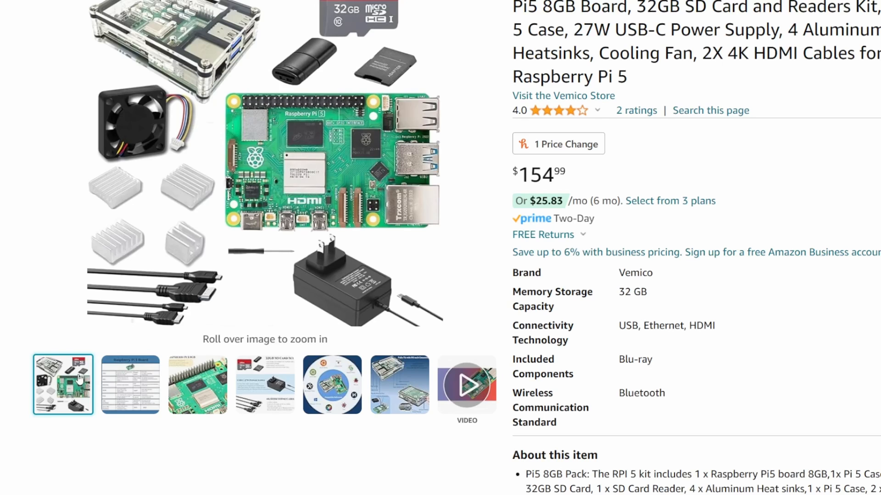
Step: Enlarge the Raspberry Pi 5 board close-up and the next photo in the Vemico kit gallery
{"action": "left_click", "coordinate": [198, 384]}
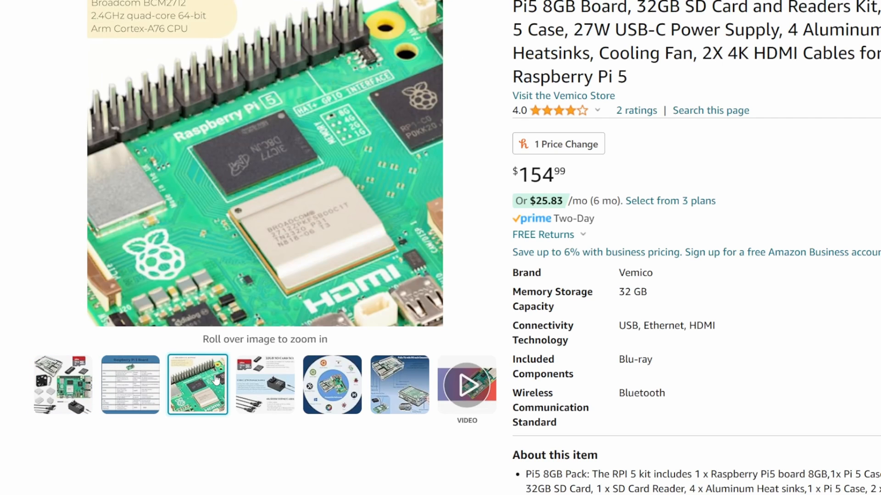
{"action": "left_click", "coordinate": [265, 385]}
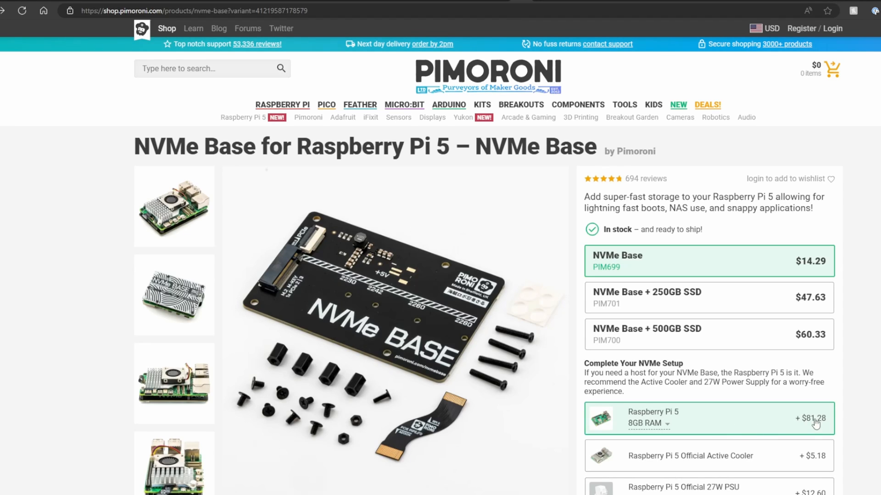
Step: Scroll the NVMe Base page down to the Complete Your NVMe Setup add-on options
{"action": "scroll", "scroll_direction": "down", "scroll_amount": 3}
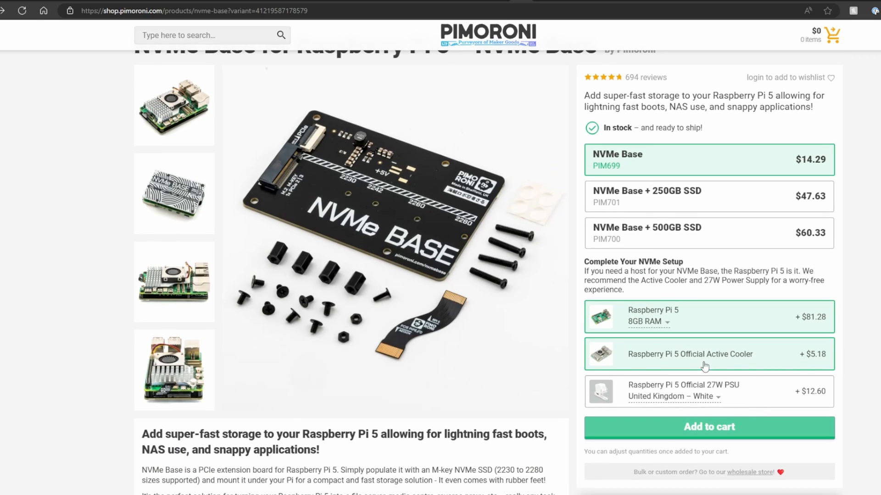
{"action": "mouse_move", "coordinate": [736, 312]}
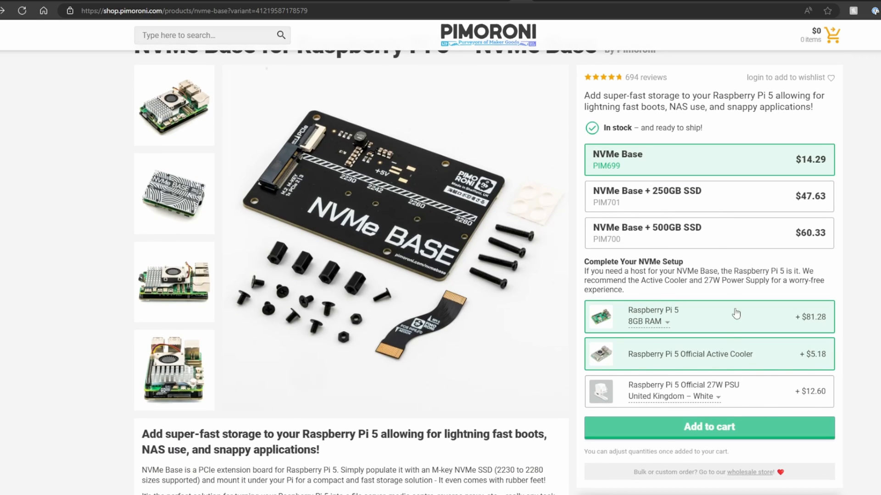
{"action": "scroll", "scroll_direction": "down", "scroll_amount": 3}
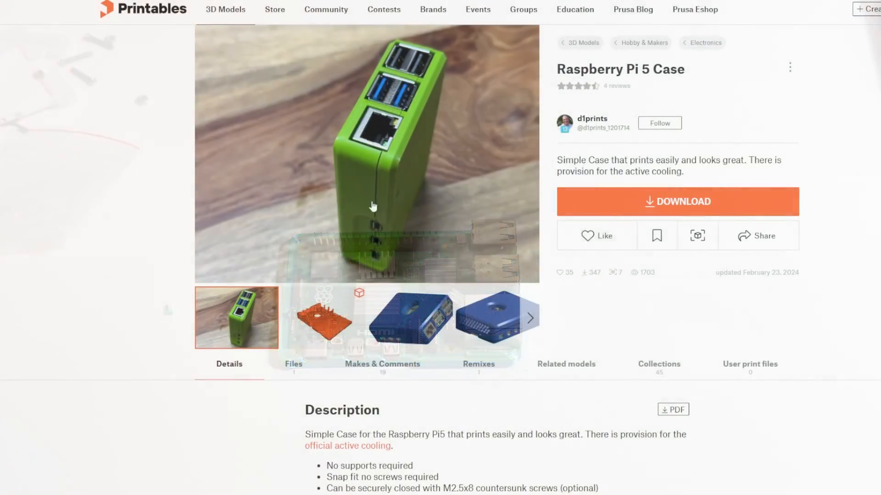
Step: Show the blue render of the simple Raspberry Pi 5 Case and the following gallery image
{"action": "left_click", "coordinate": [412, 317]}
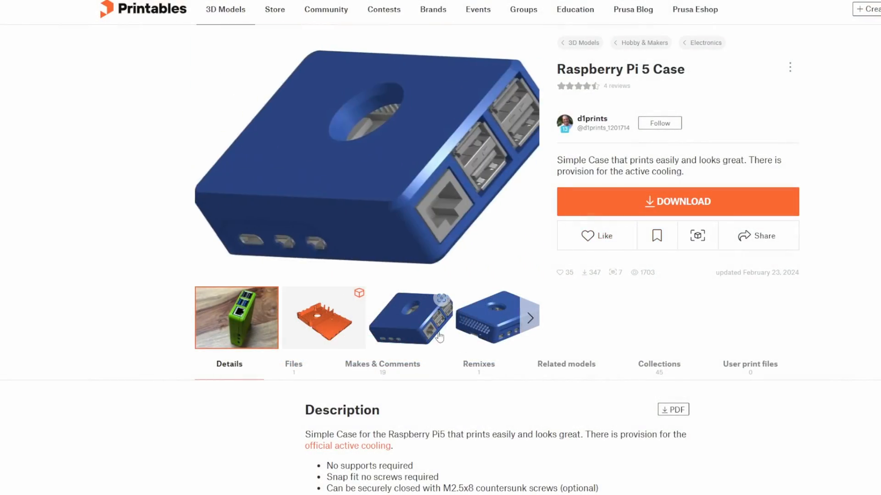
{"action": "left_click", "coordinate": [496, 318]}
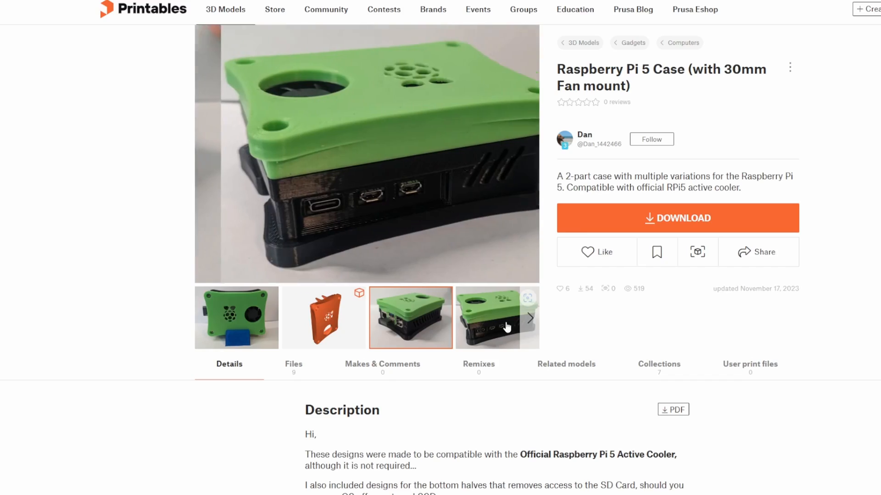
Step: Browse the fan-mount case gallery to the opened-case photo with the Pi 5 and cooler inside
{"action": "left_click", "coordinate": [529, 318]}
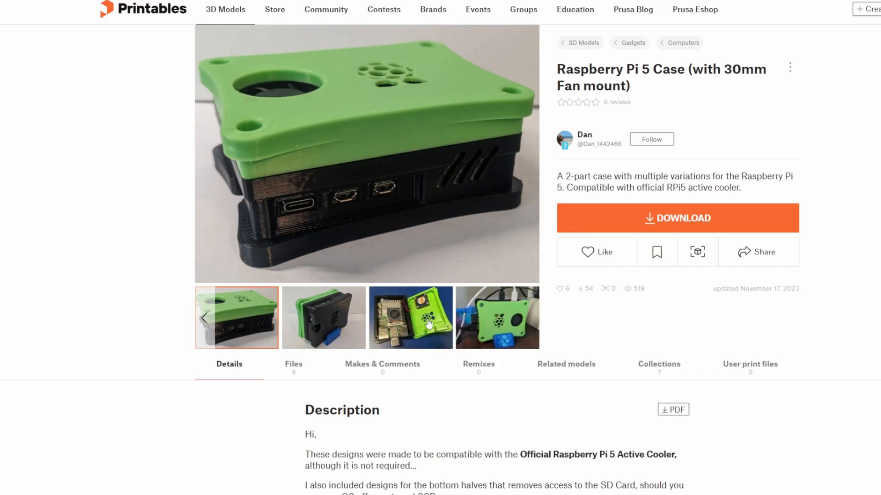
{"action": "left_click", "coordinate": [411, 317]}
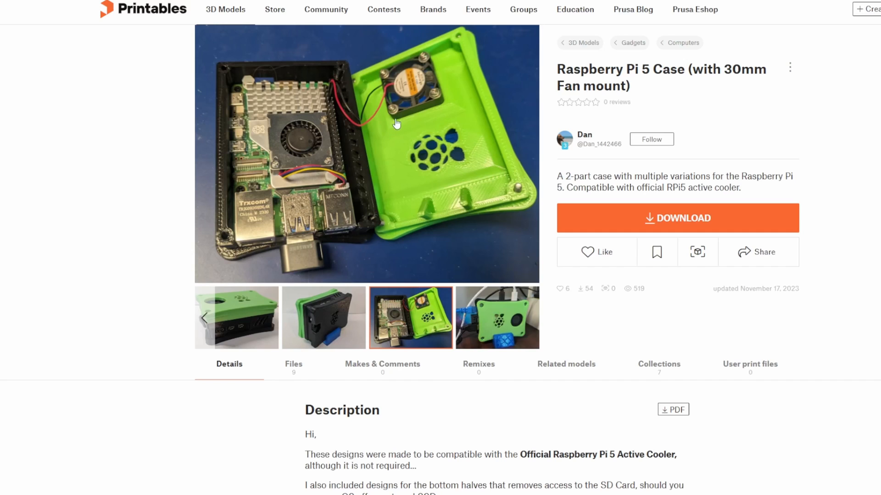
{"action": "mouse_move", "coordinate": [424, 84]}
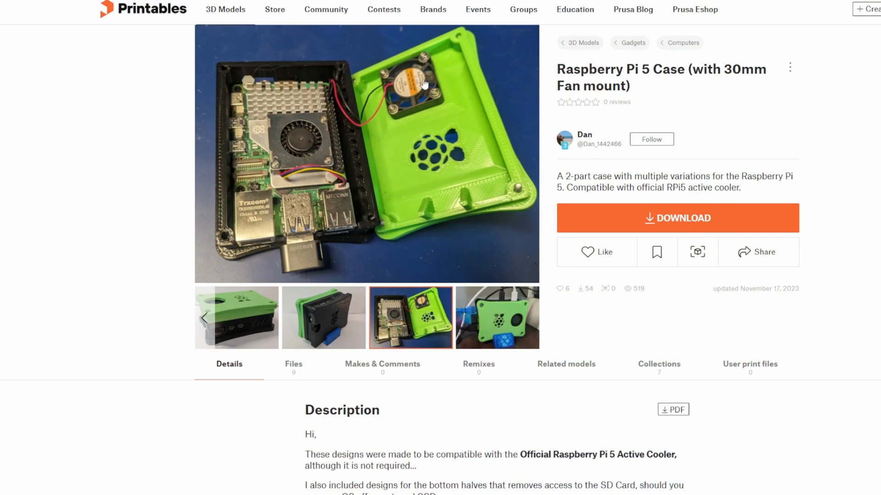
{"action": "left_click", "coordinate": [496, 316]}
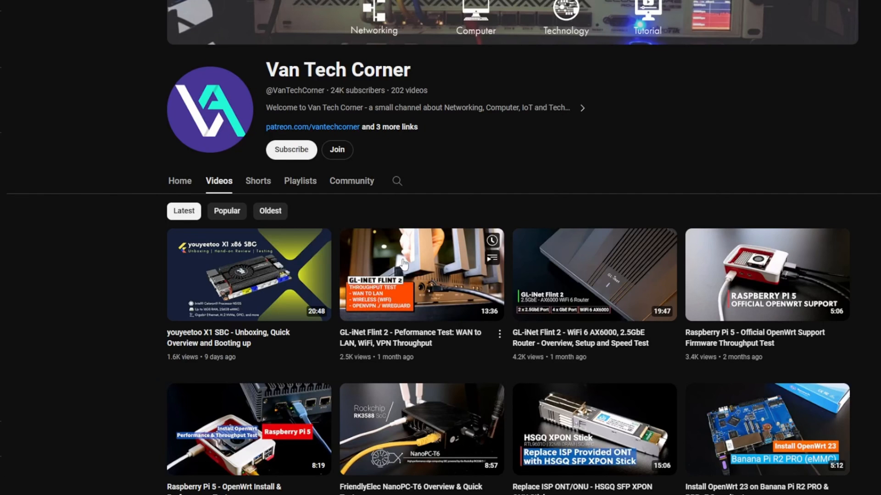
{"action": "mouse_move", "coordinate": [804, 264]}
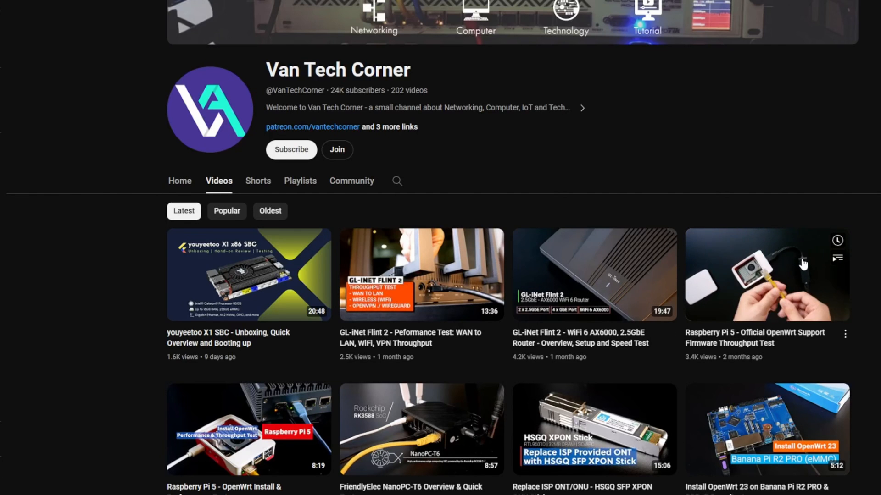
{"action": "left_click", "coordinate": [766, 274]}
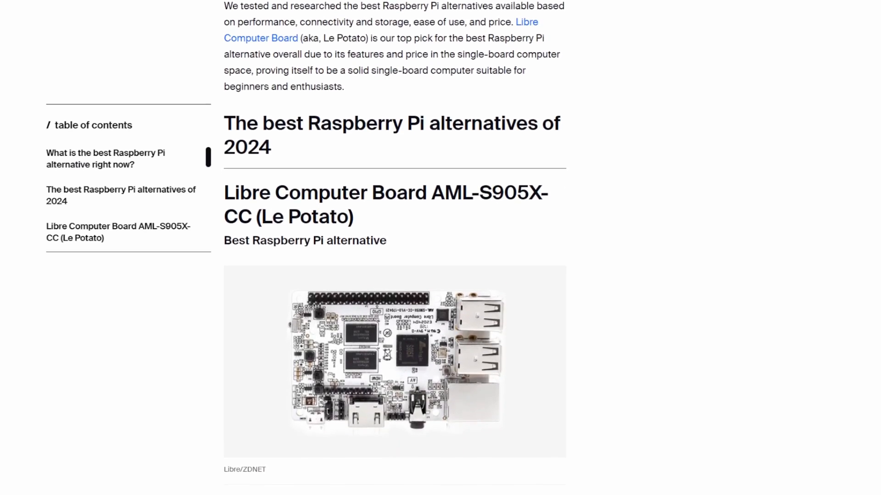
Step: Scroll the ZDNET article past the Orange Pi 5 Plus and Asus Tinker Board S R2.0 to the Odroid N2+ specs
{"action": "scroll", "scroll_direction": "down", "scroll_amount": 3}
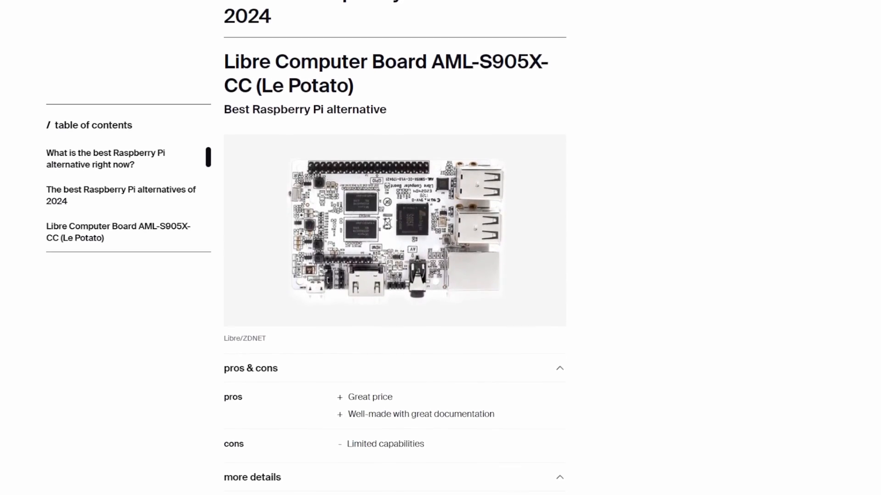
{"action": "scroll", "scroll_direction": "down", "scroll_amount": 3}
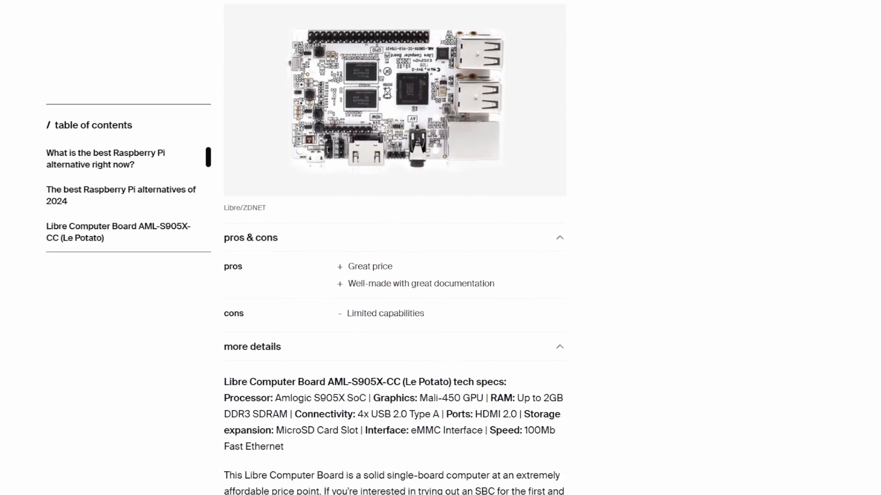
{"action": "scroll", "scroll_direction": "down", "scroll_amount": 3}
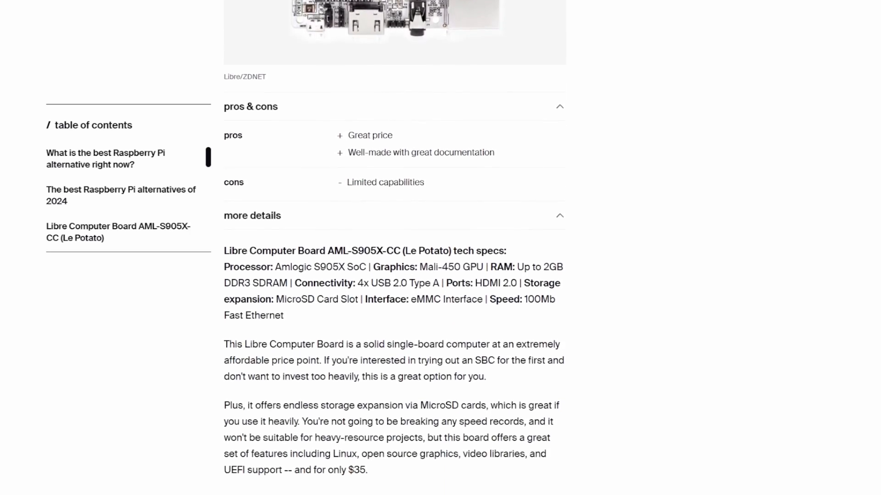
{"action": "scroll", "scroll_direction": "down", "scroll_amount": 3}
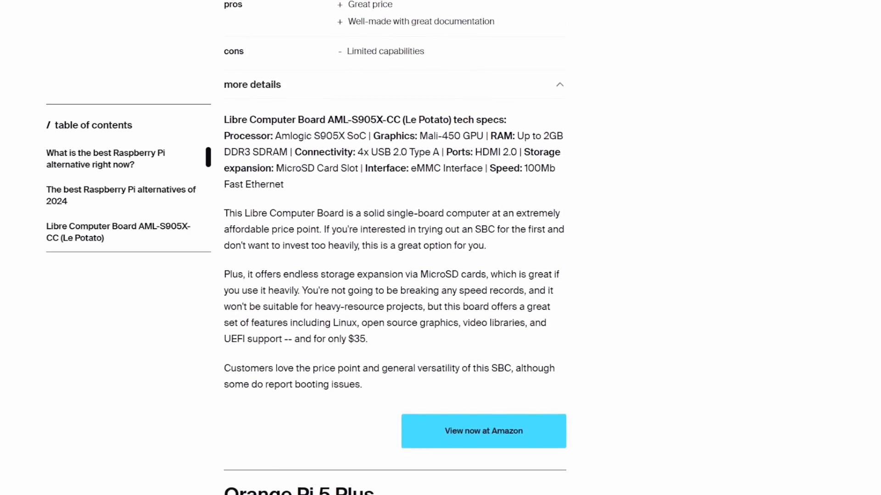
{"action": "scroll", "scroll_direction": "down", "scroll_amount": 3}
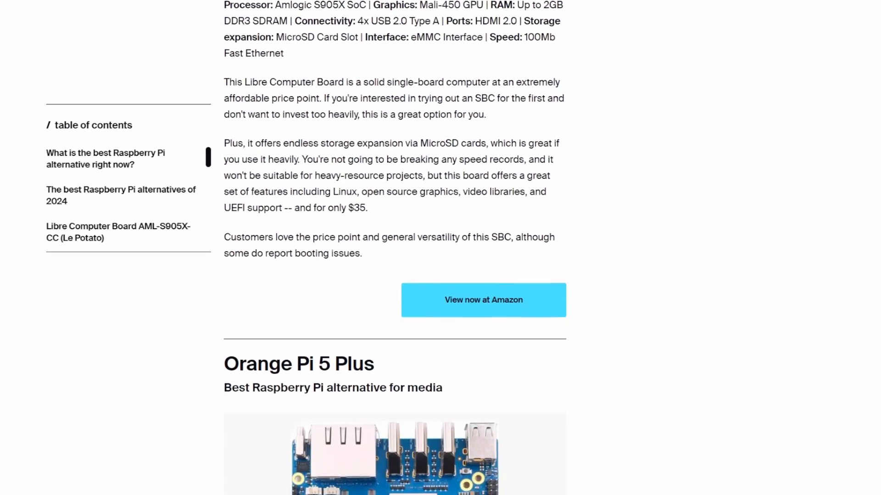
{"action": "scroll", "scroll_direction": "down", "scroll_amount": 3}
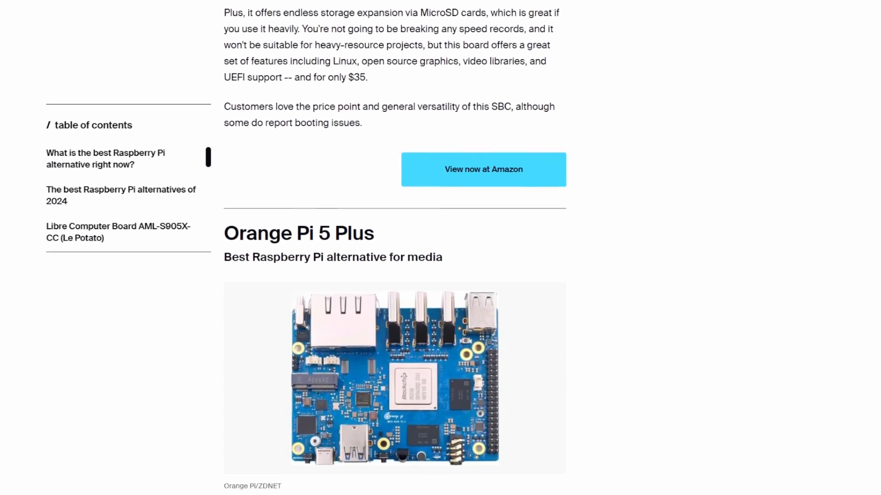
{"action": "scroll", "scroll_direction": "down", "scroll_amount": 3}
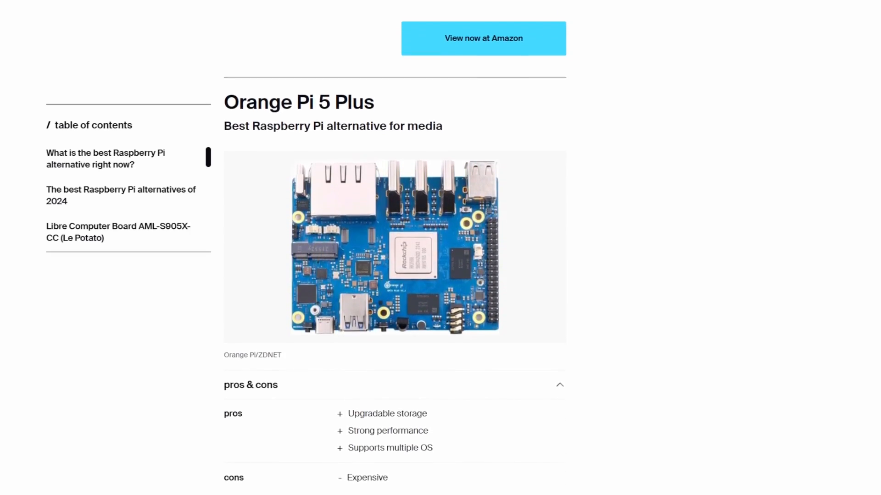
{"action": "scroll", "scroll_direction": "down", "scroll_amount": 3}
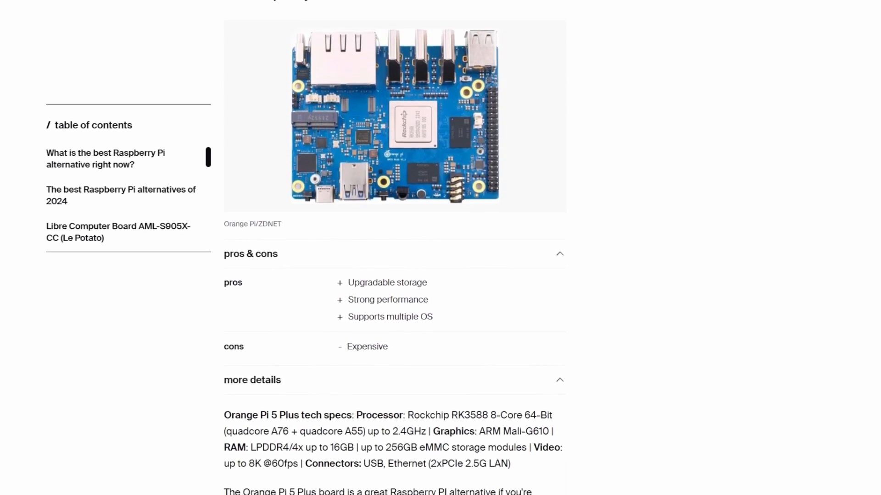
{"action": "scroll", "scroll_direction": "down", "scroll_amount": 3}
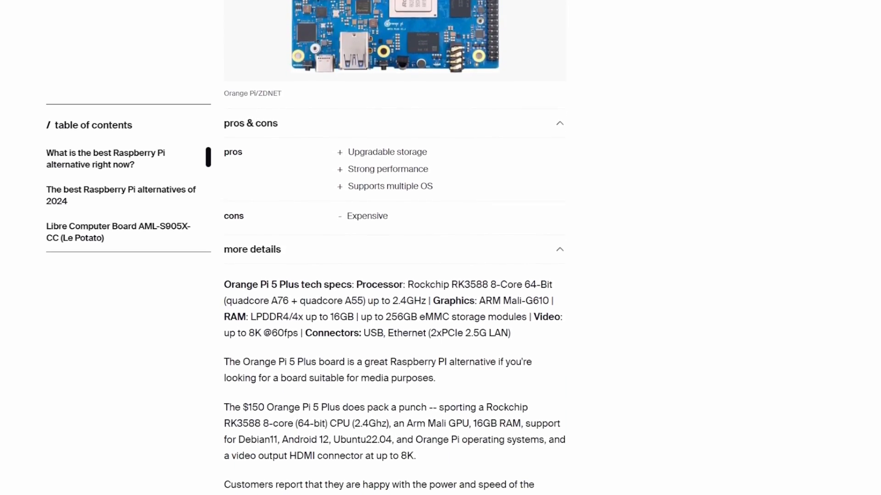
{"action": "scroll", "scroll_direction": "down", "scroll_amount": 3}
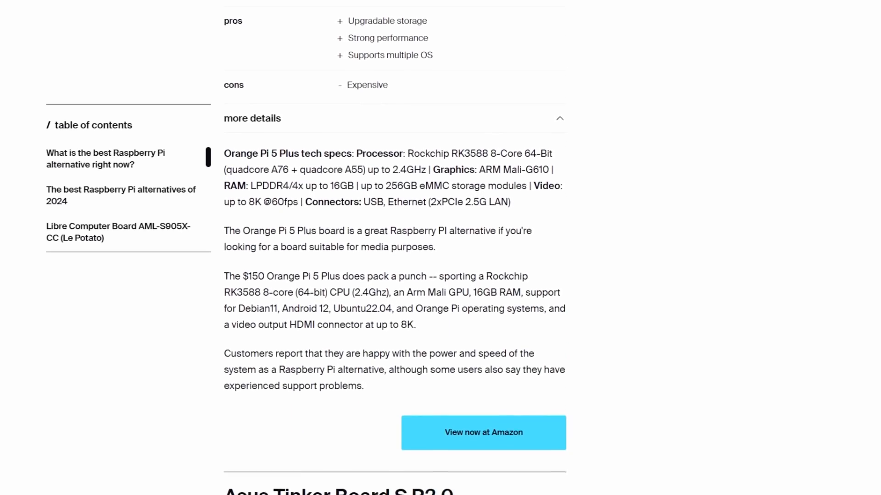
{"action": "scroll", "scroll_direction": "down", "scroll_amount": 3}
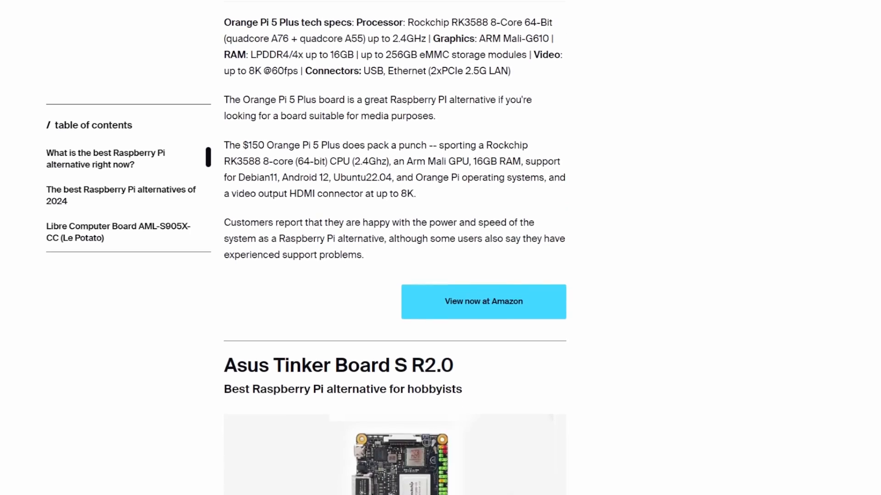
{"action": "scroll", "scroll_direction": "down", "scroll_amount": 3}
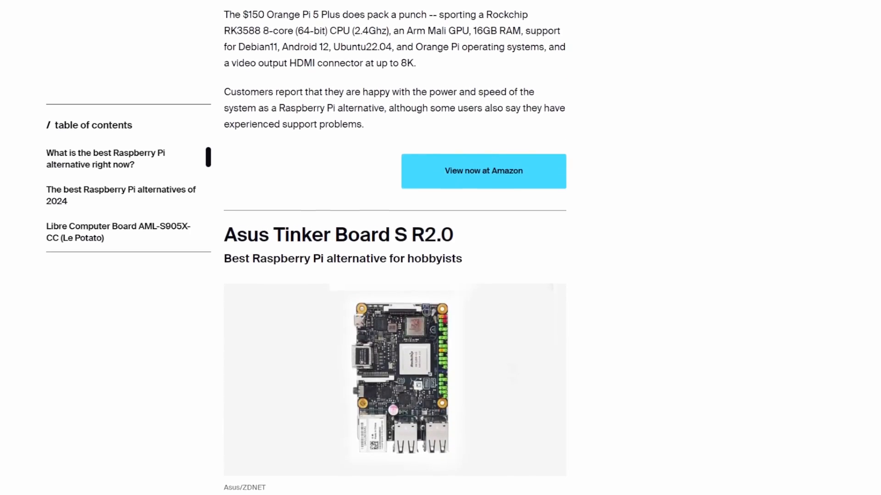
{"action": "scroll", "scroll_direction": "down", "scroll_amount": 3}
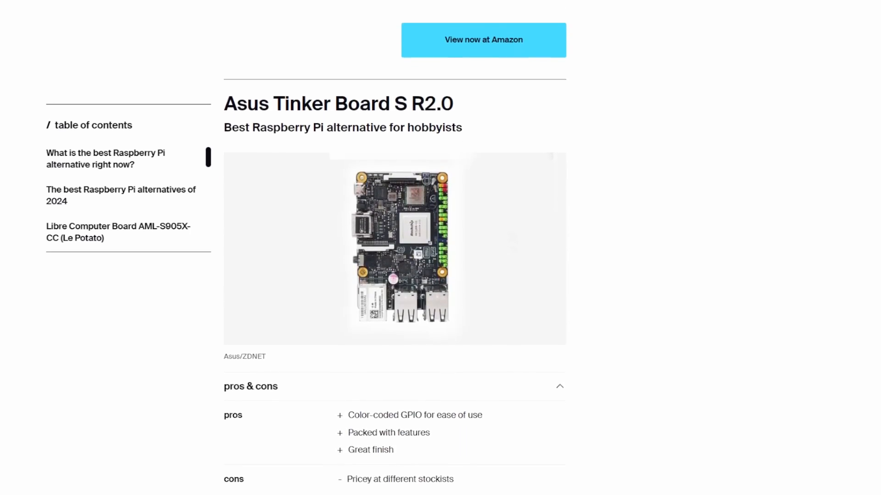
{"action": "scroll", "scroll_direction": "down", "scroll_amount": 3}
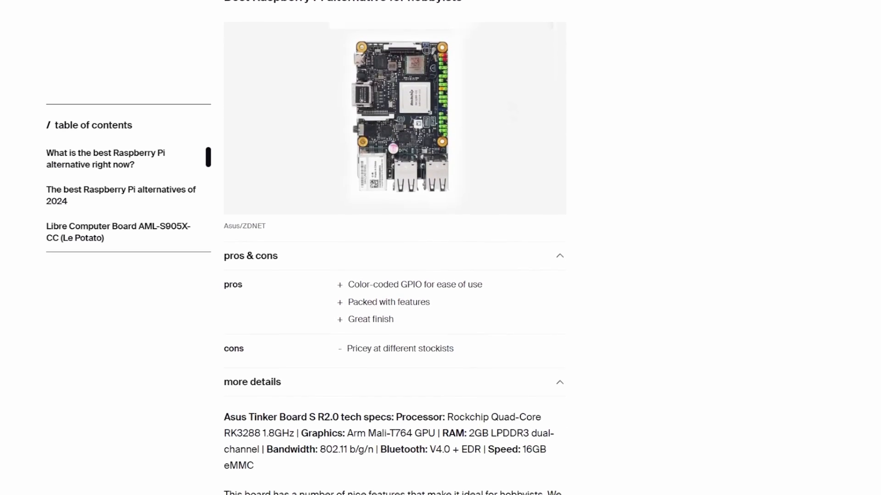
{"action": "scroll", "scroll_direction": "down", "scroll_amount": 3}
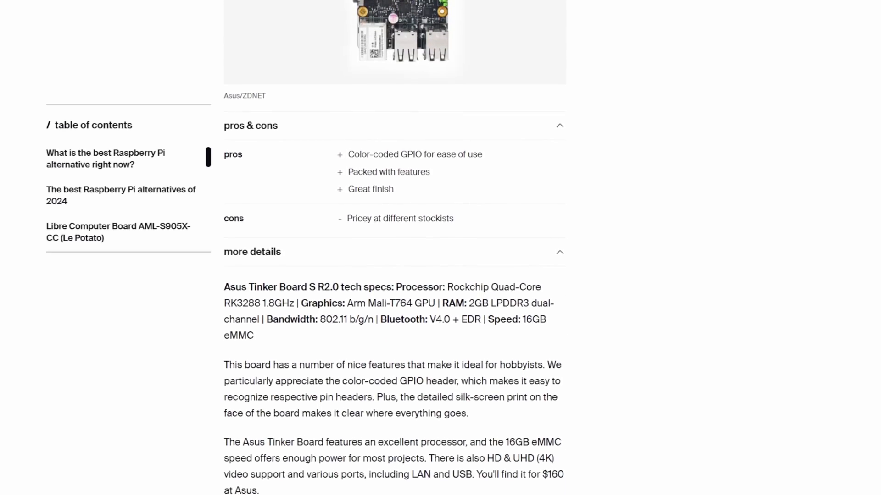
{"action": "scroll", "scroll_direction": "down", "scroll_amount": 3}
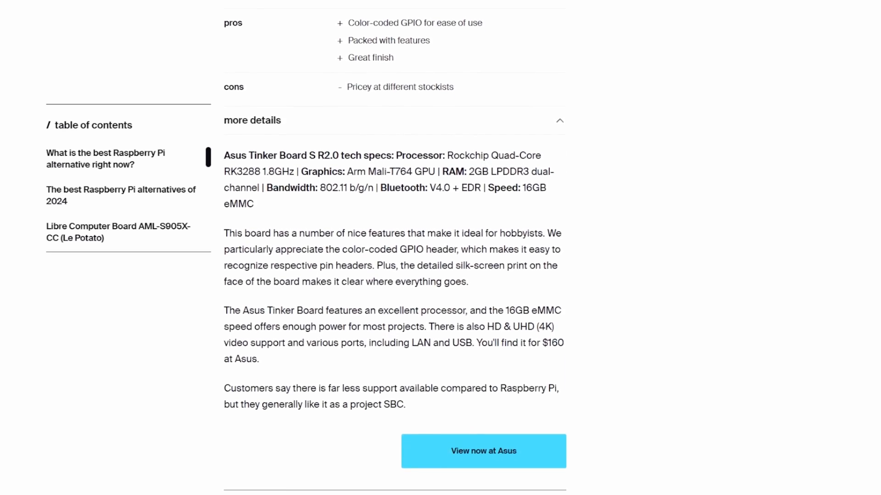
{"action": "scroll", "scroll_direction": "down", "scroll_amount": 3}
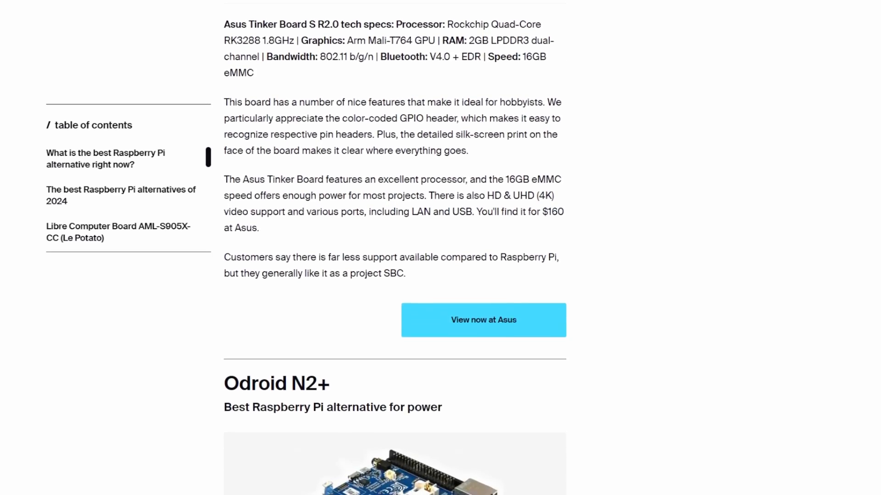
{"action": "scroll", "scroll_direction": "down", "scroll_amount": 3}
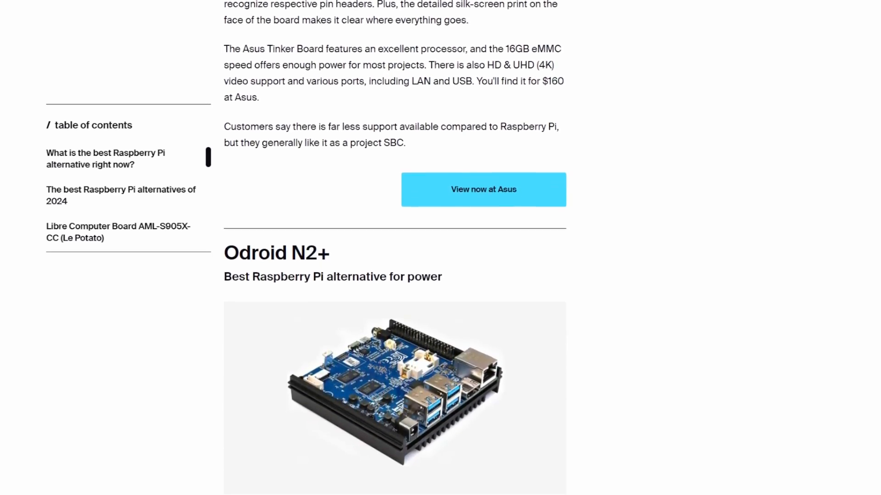
{"action": "scroll", "scroll_direction": "down", "scroll_amount": 3}
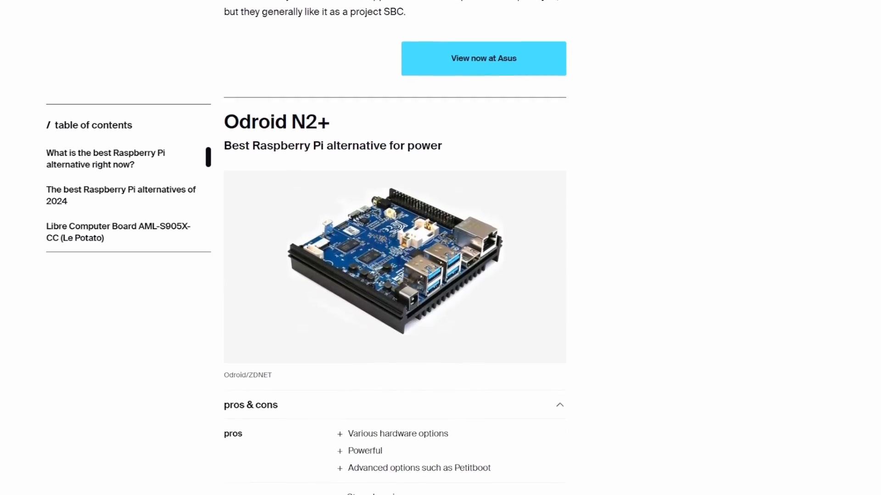
{"action": "scroll", "scroll_direction": "down", "scroll_amount": 3}
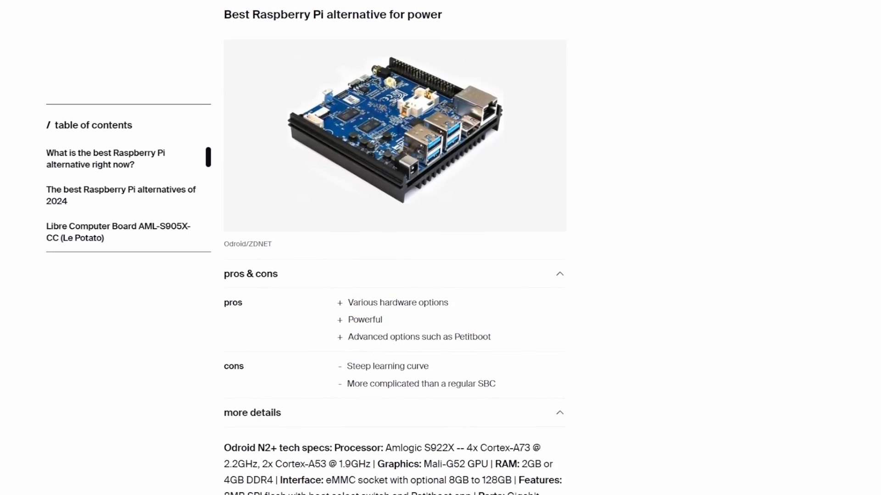
{"action": "scroll", "scroll_direction": "down", "scroll_amount": 3}
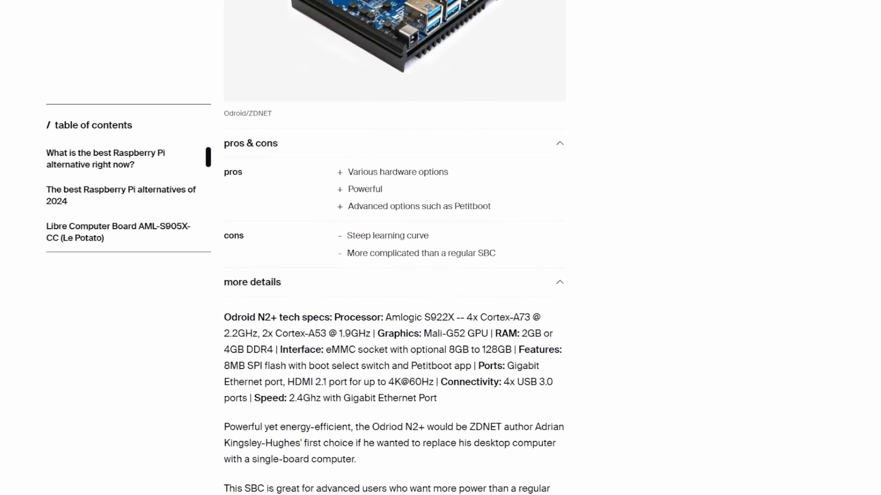